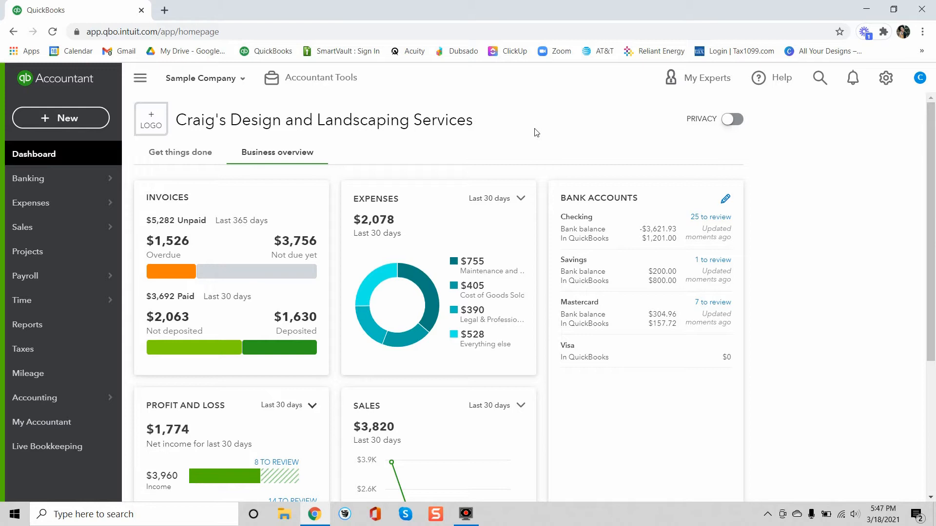
mouse_move(22, 300)
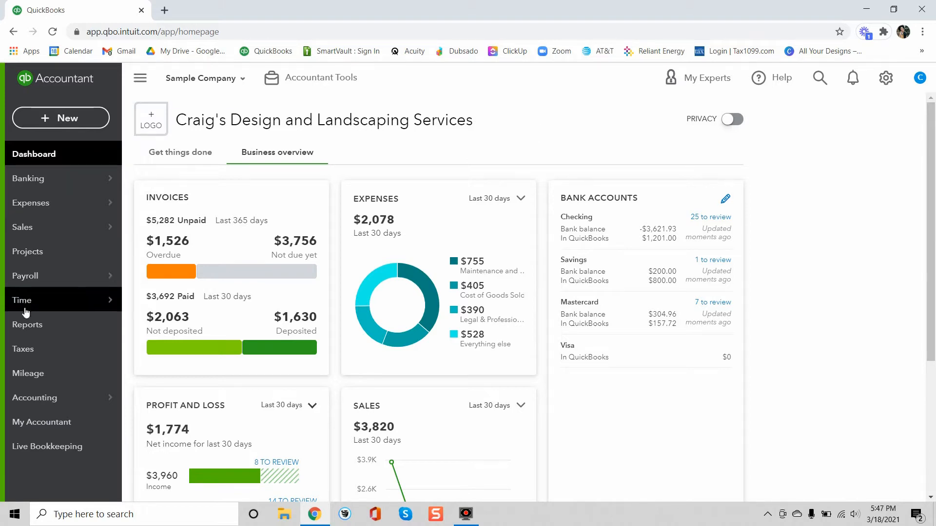
Go to Reports, search by name with 'a', and scroll to the Who owes you section
click(27, 324)
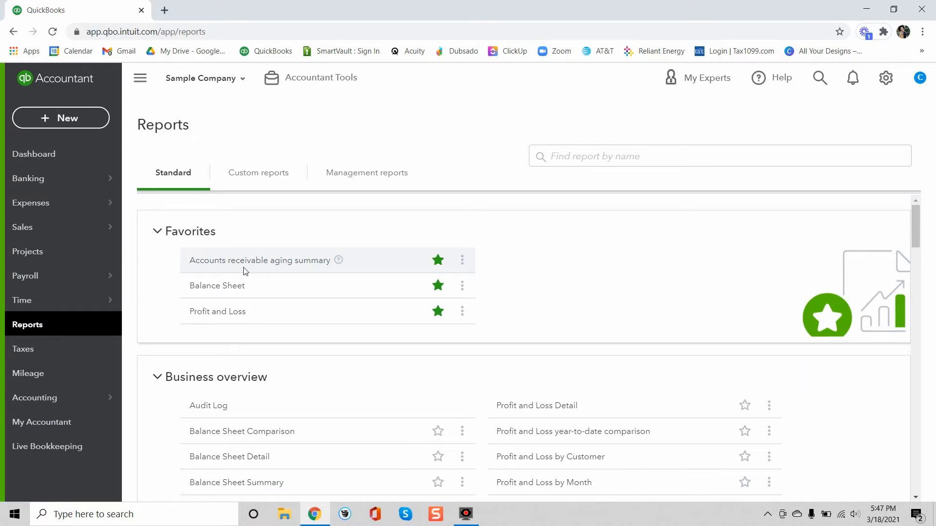
click(585, 156)
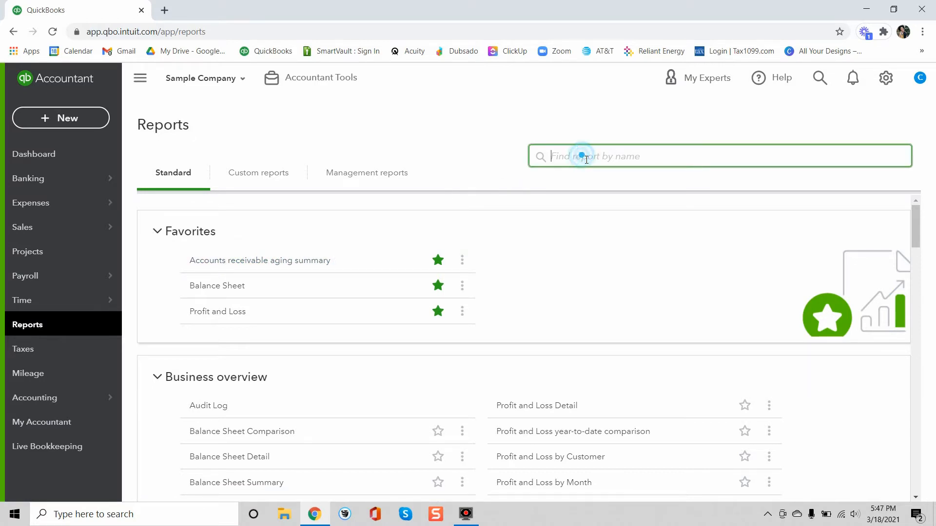
text(ar)
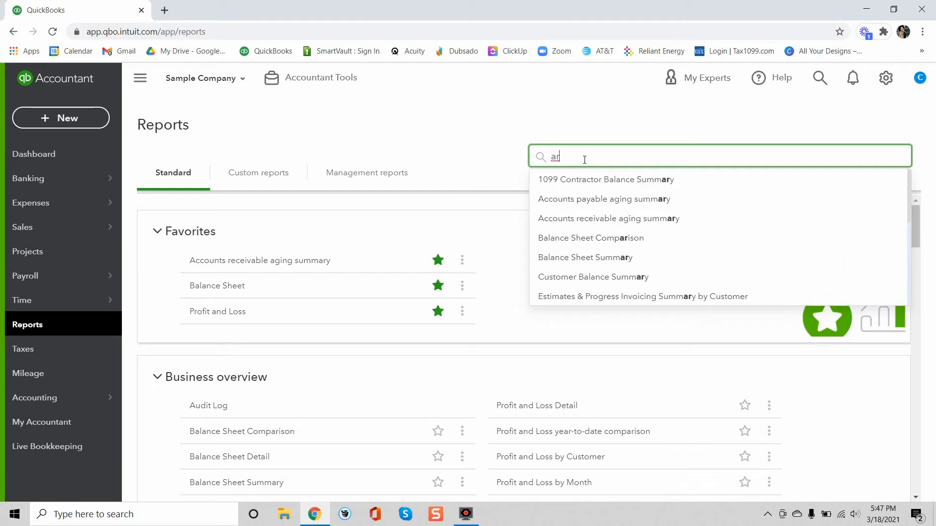
mouse_move(609, 219)
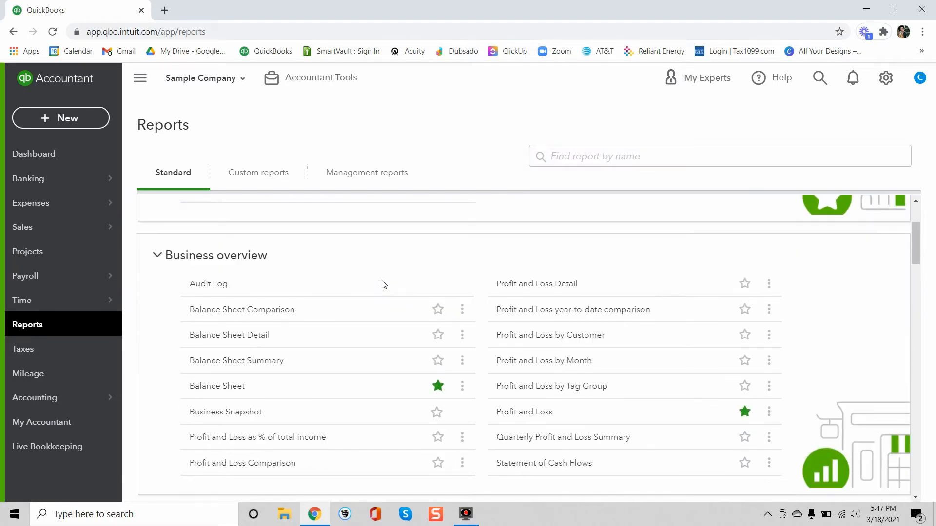
scroll(down, 3)
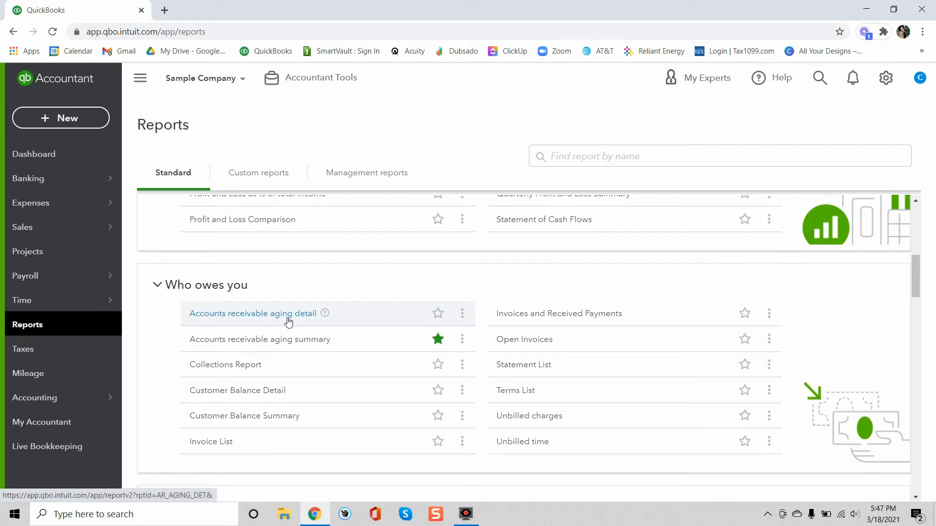
mouse_move(260, 340)
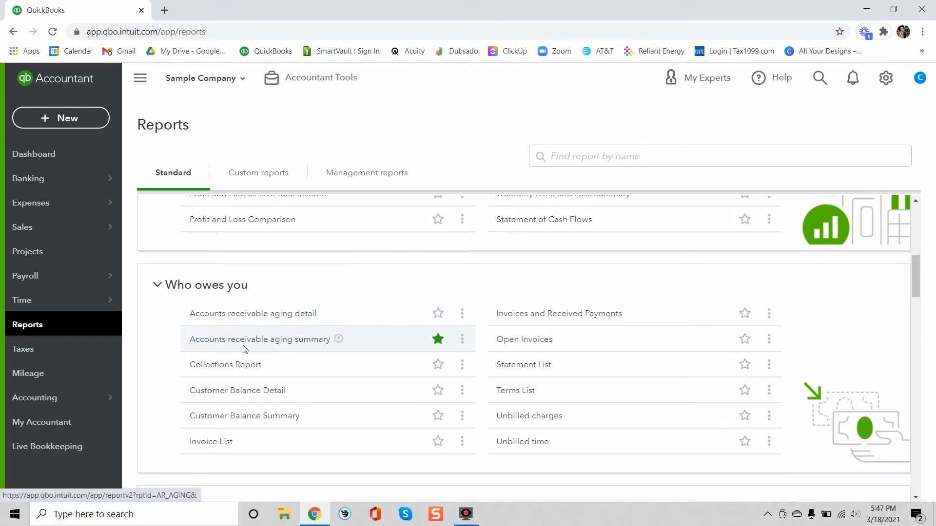
Run the Accounts receivable aging summary for Craig's Design and Landscaping and scroll through it
click(259, 340)
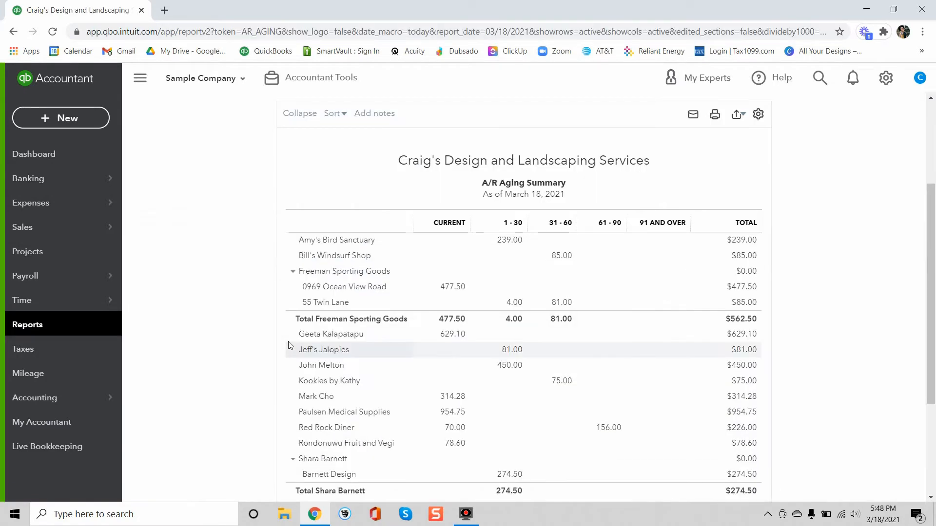
mouse_move(233, 248)
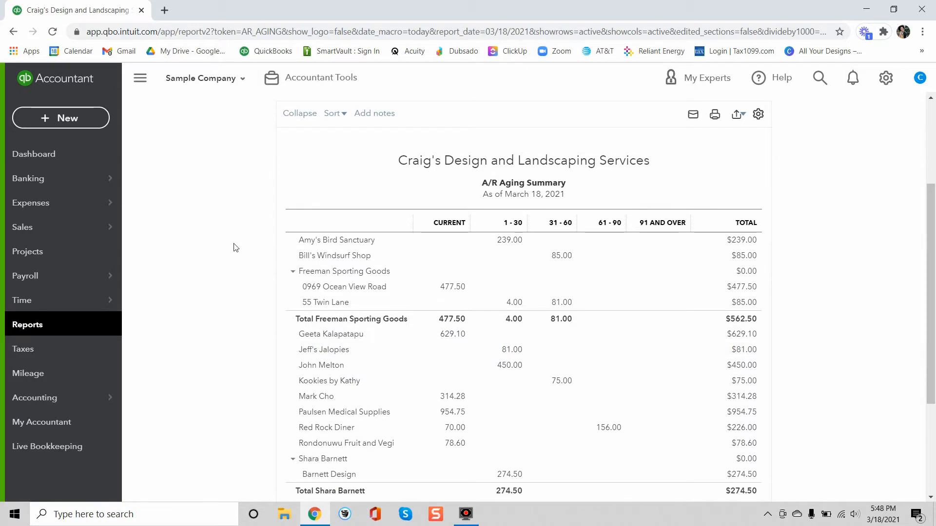
mouse_move(501, 207)
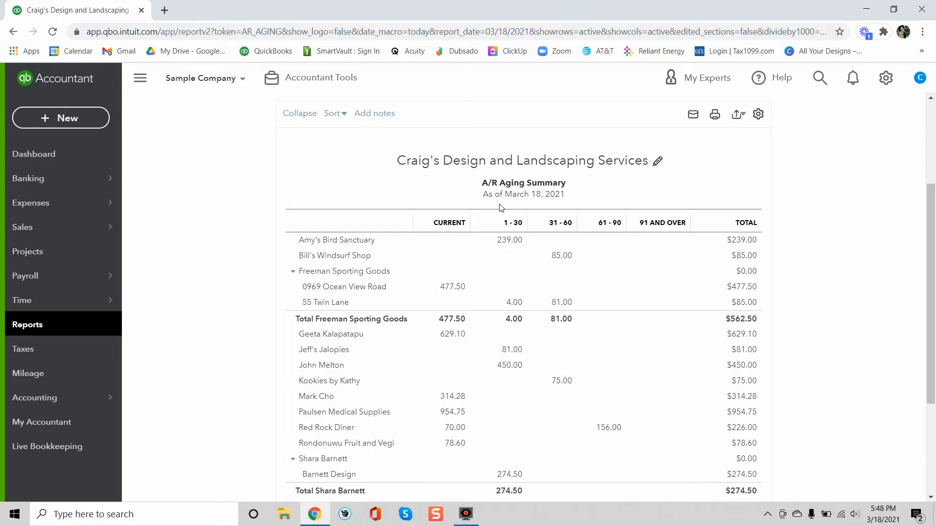
mouse_move(478, 194)
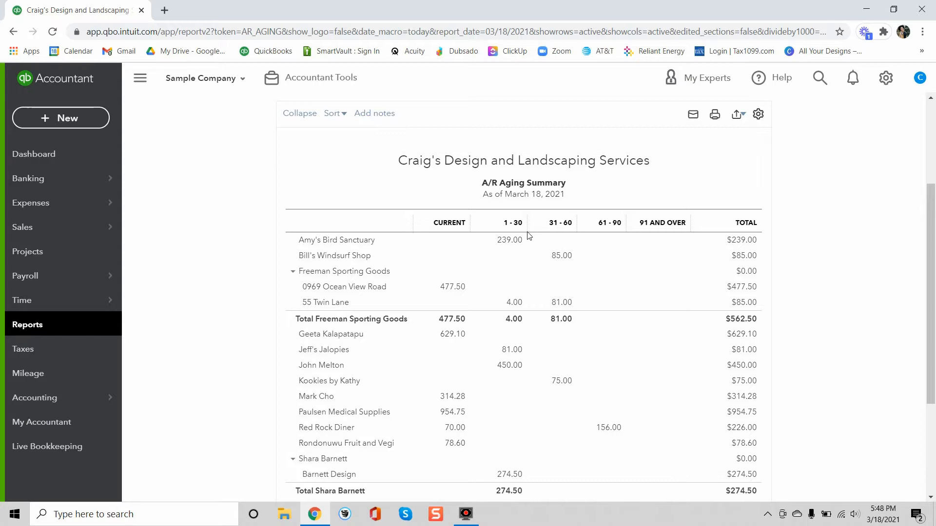
mouse_move(492, 228)
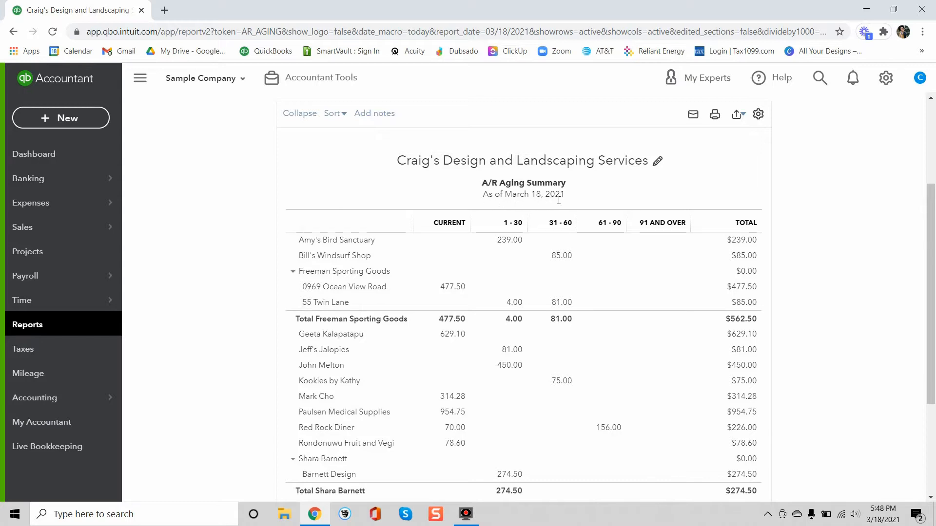
scroll(down, 3)
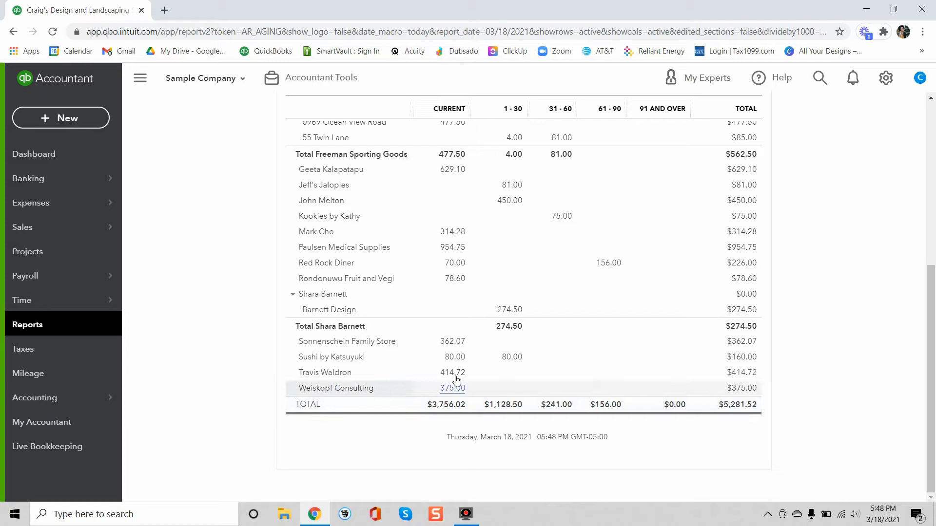
mouse_move(446, 414)
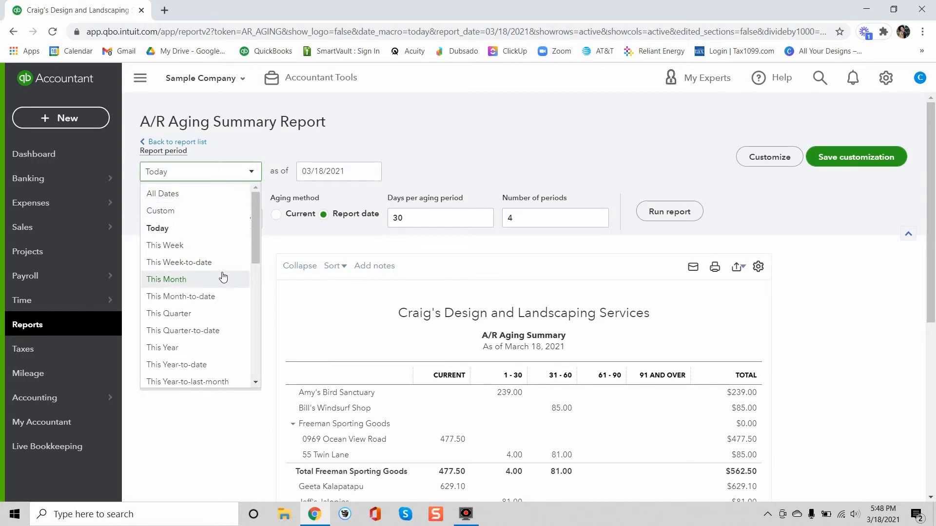
Set the report period to This Month and rerun, showing balances as of March 31, 2021
click(166, 280)
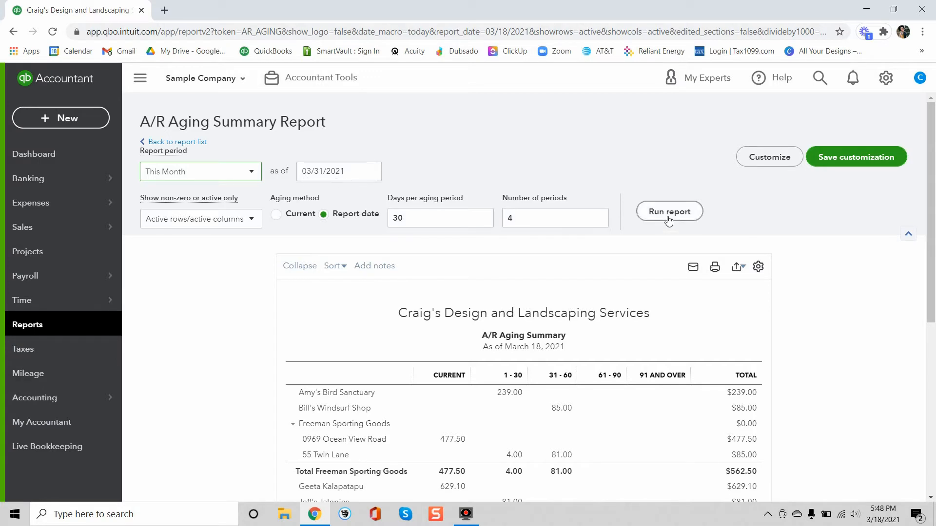
click(669, 211)
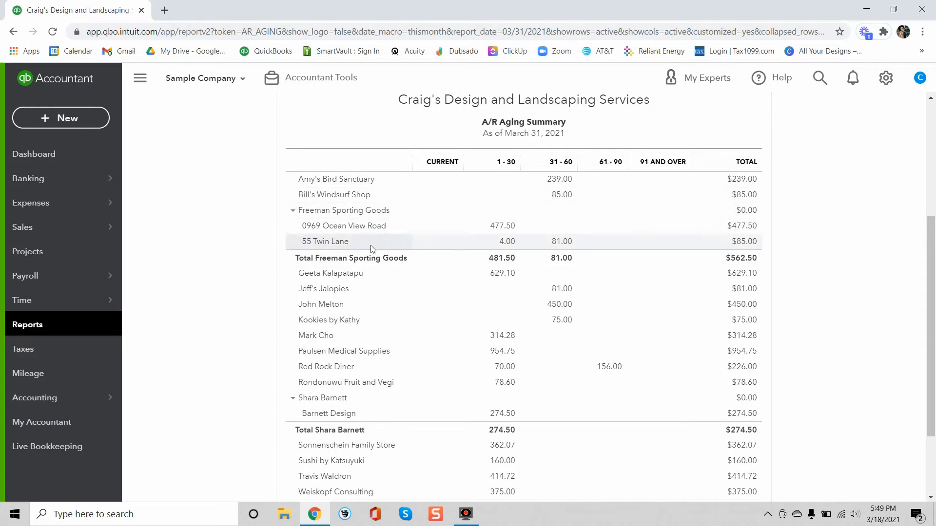
Set the report period to Last Month and rerun, showing balances as of February 28, 2021
click(200, 140)
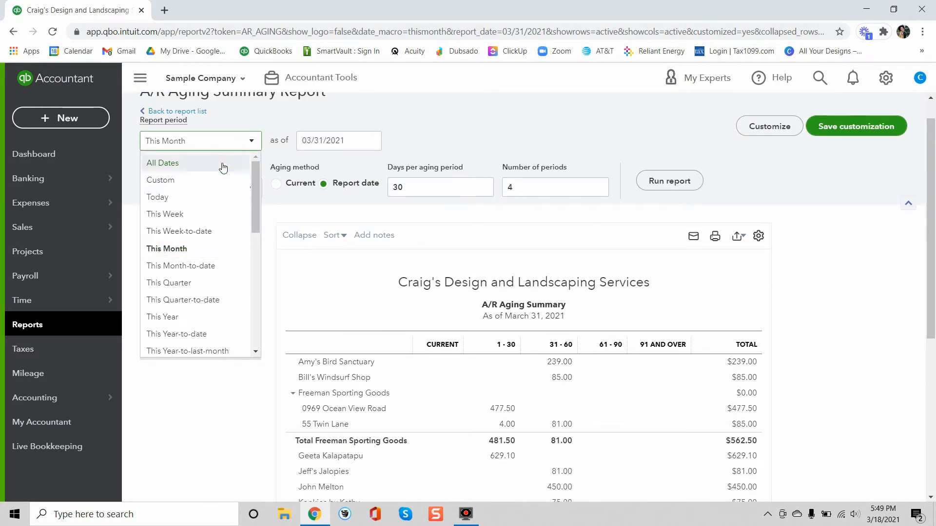
scroll(down, 3)
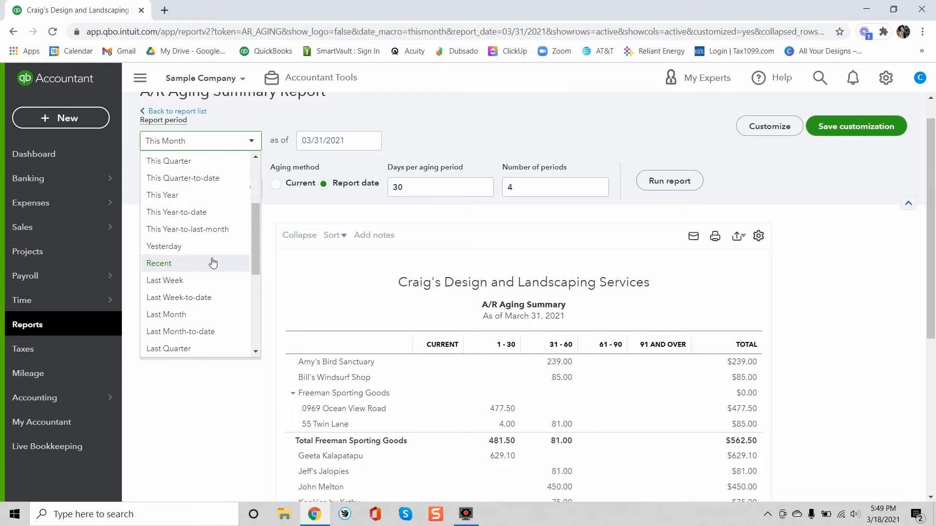
click(166, 314)
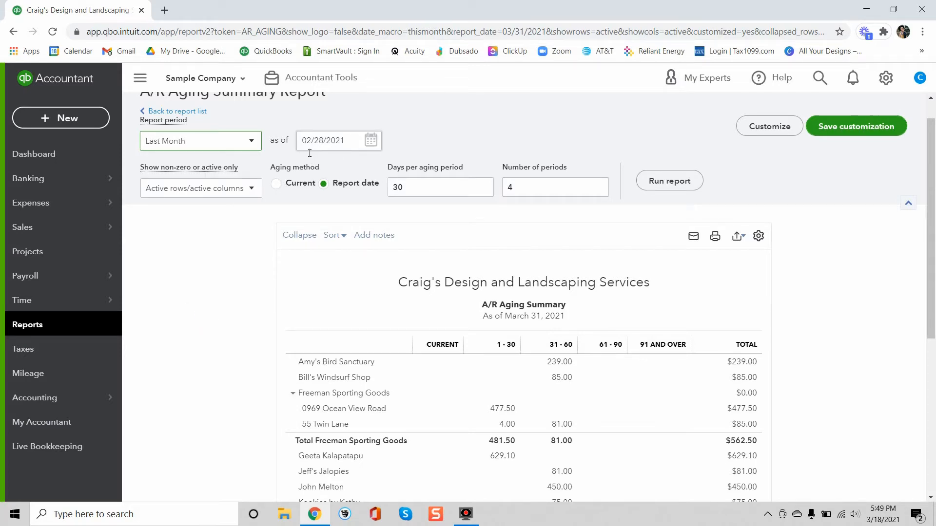
click(669, 180)
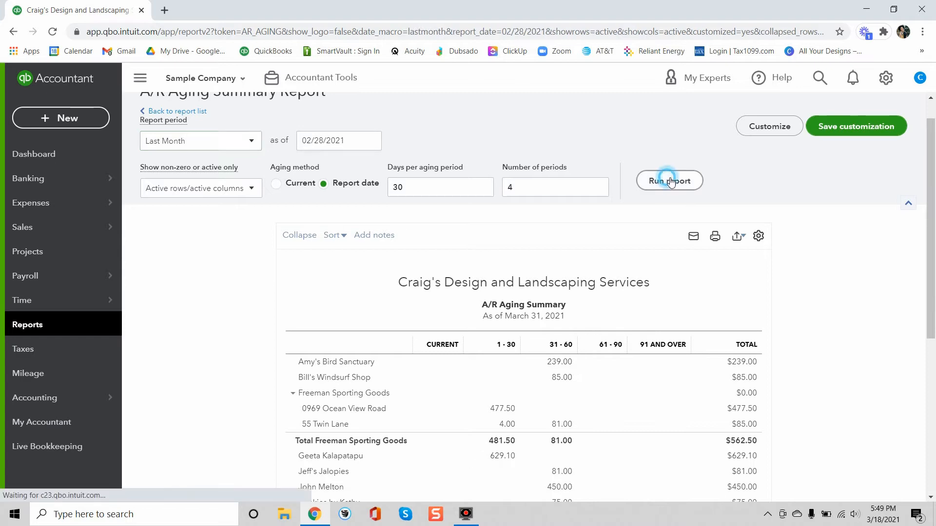
click(669, 181)
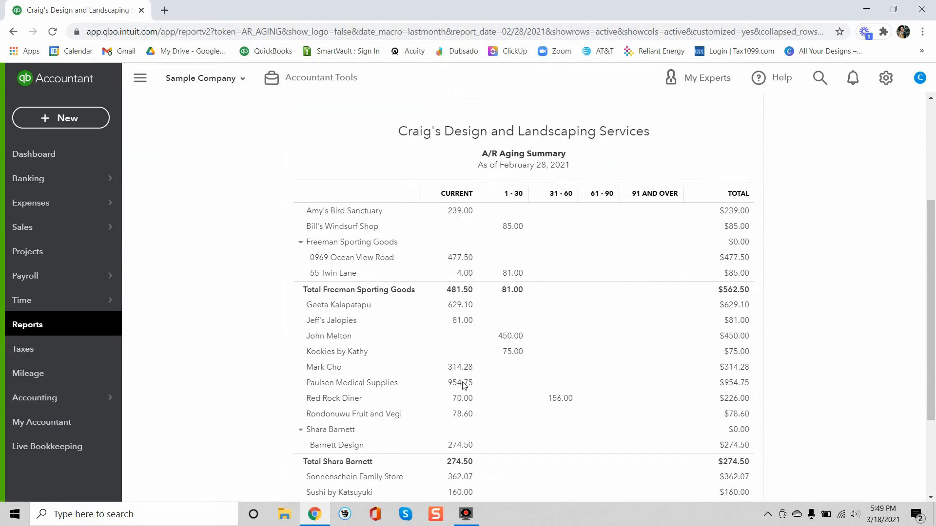
scroll(down, 3)
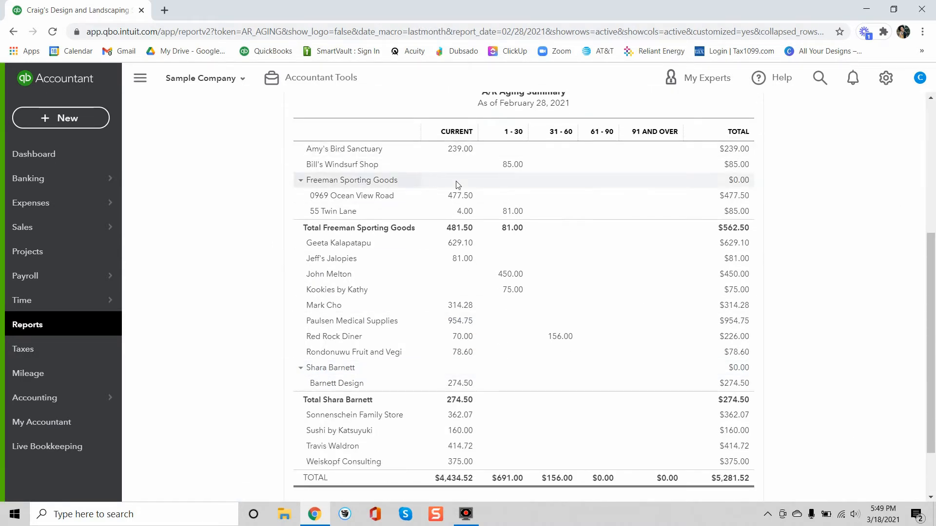
mouse_move(457, 145)
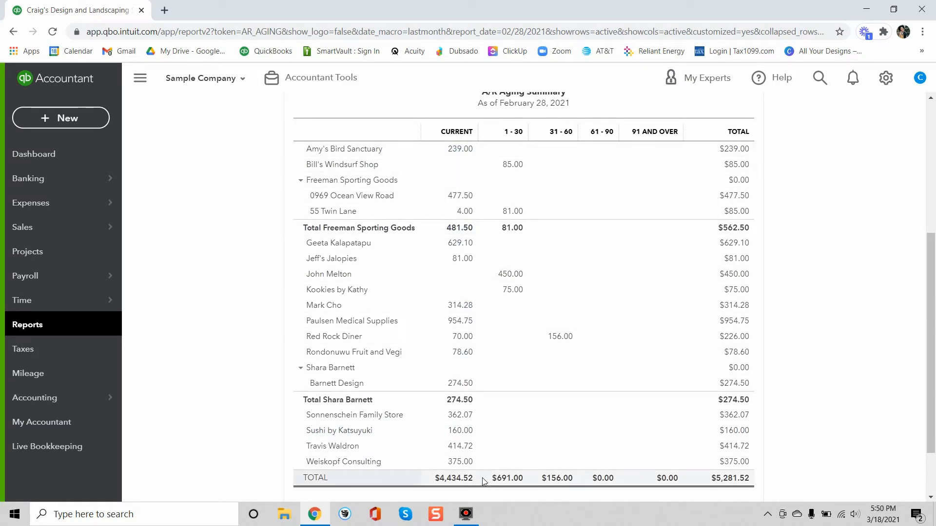
mouse_move(549, 247)
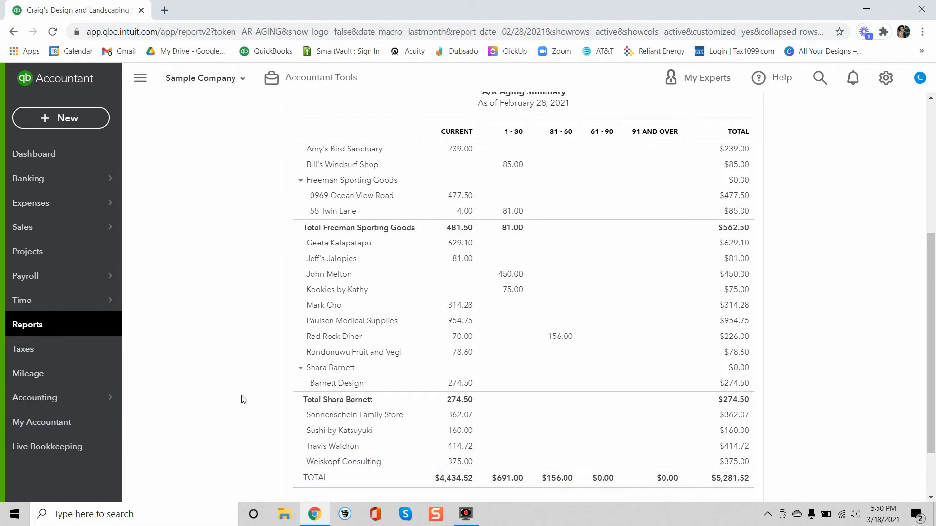
mouse_move(528, 111)
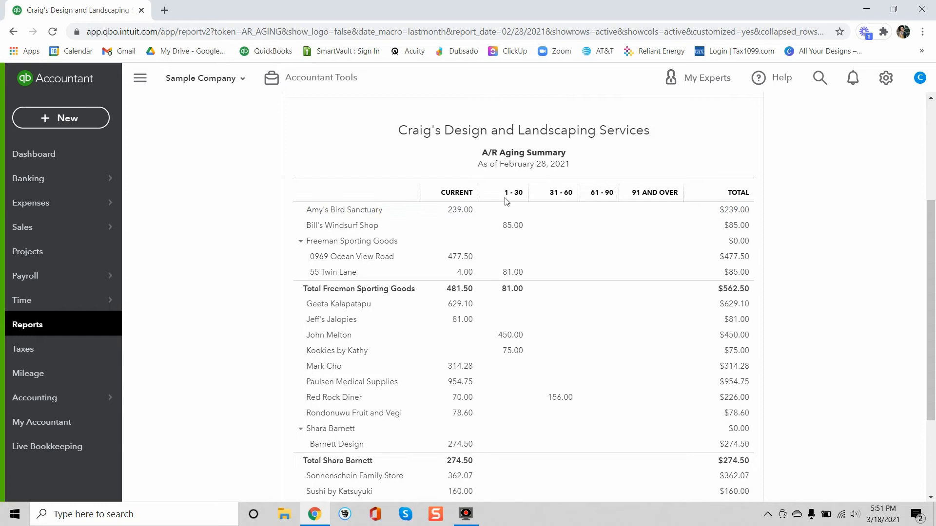
mouse_move(471, 225)
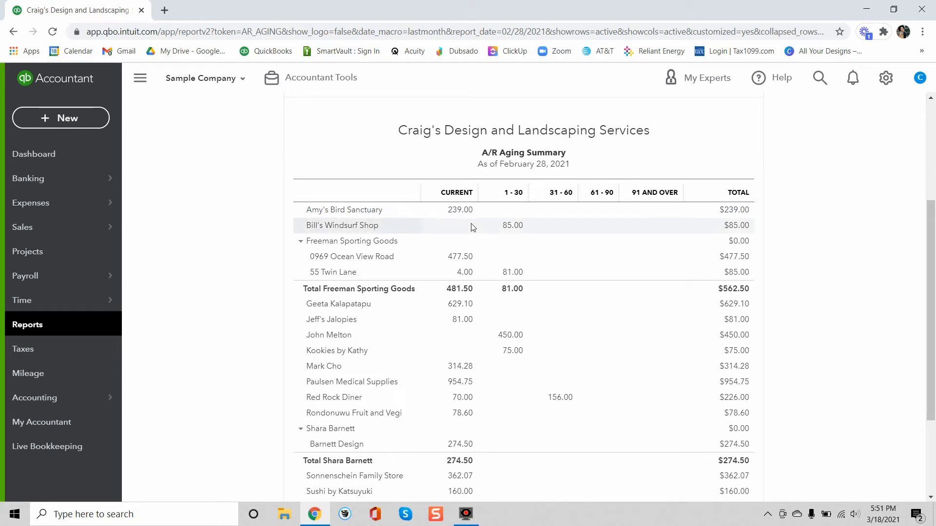
mouse_move(460, 213)
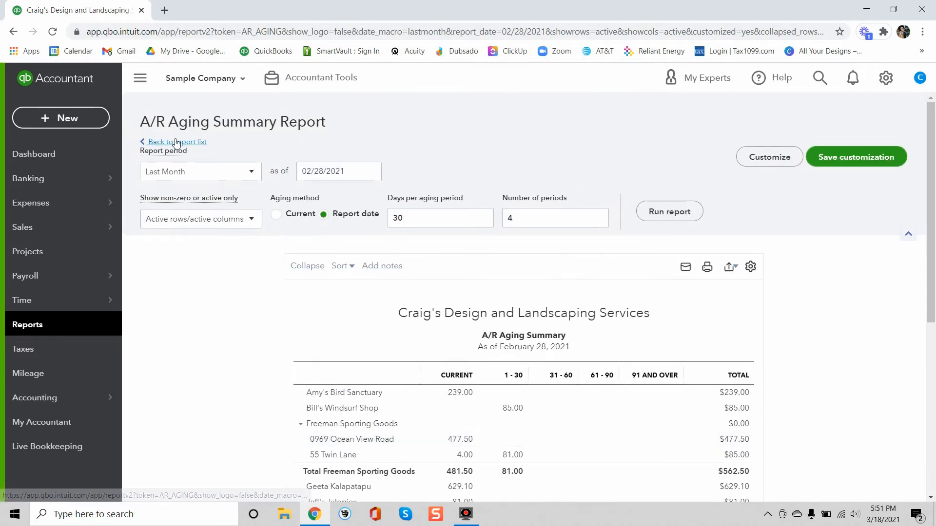
Return to the reports list and run the Accounts receivable aging detail report
click(176, 141)
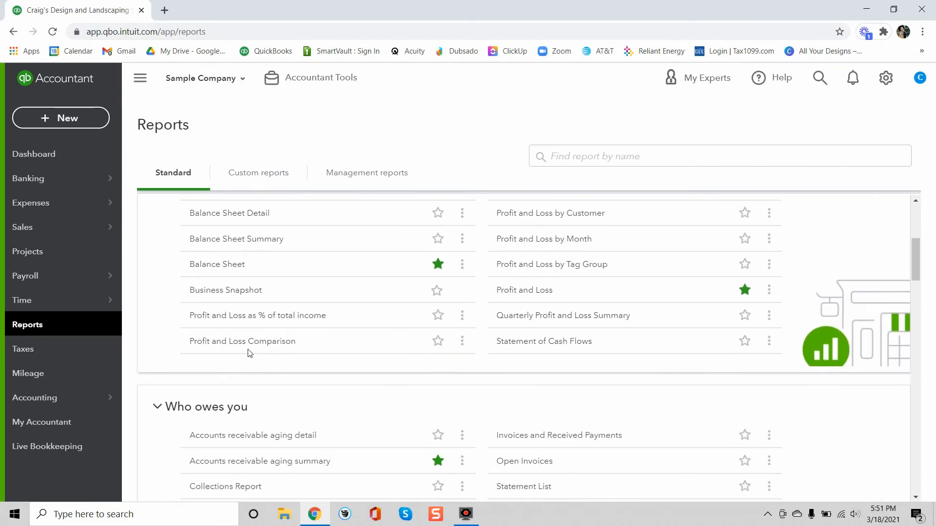
scroll(down, 3)
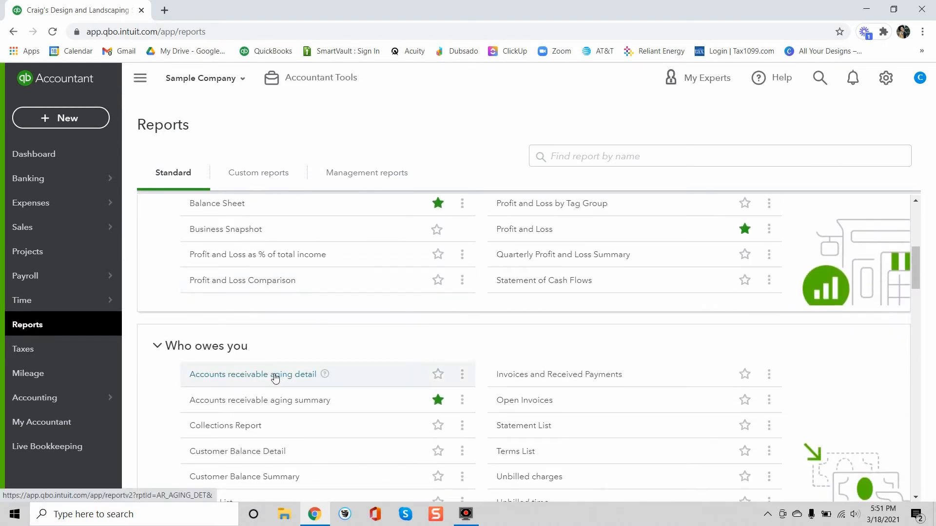
click(252, 374)
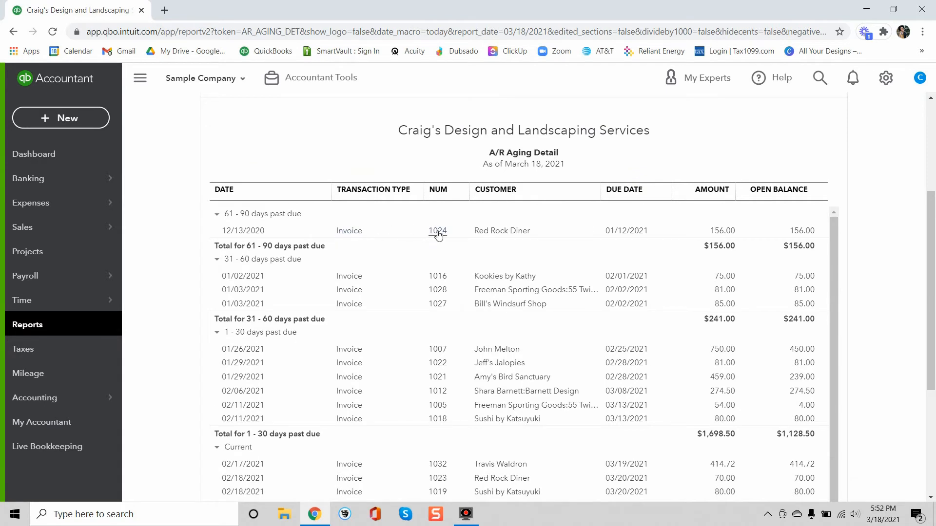
mouse_move(243, 230)
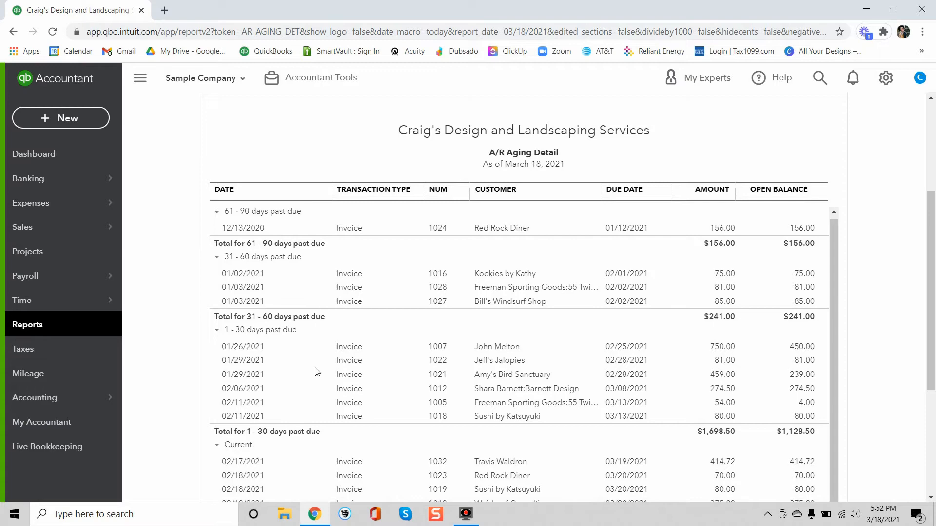
Scroll through the aging detail and select invoice 1024 for Red Rock Diner
scroll(down, 3)
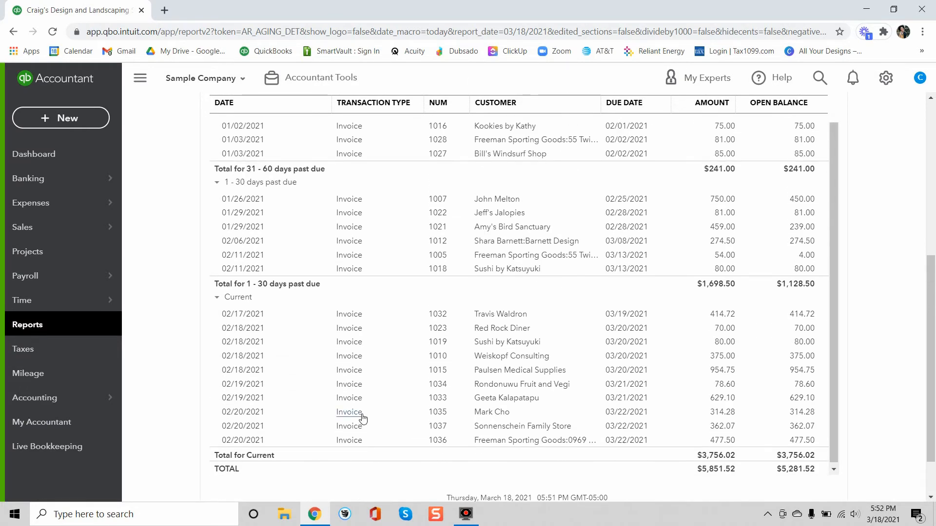
scroll(up, 3)
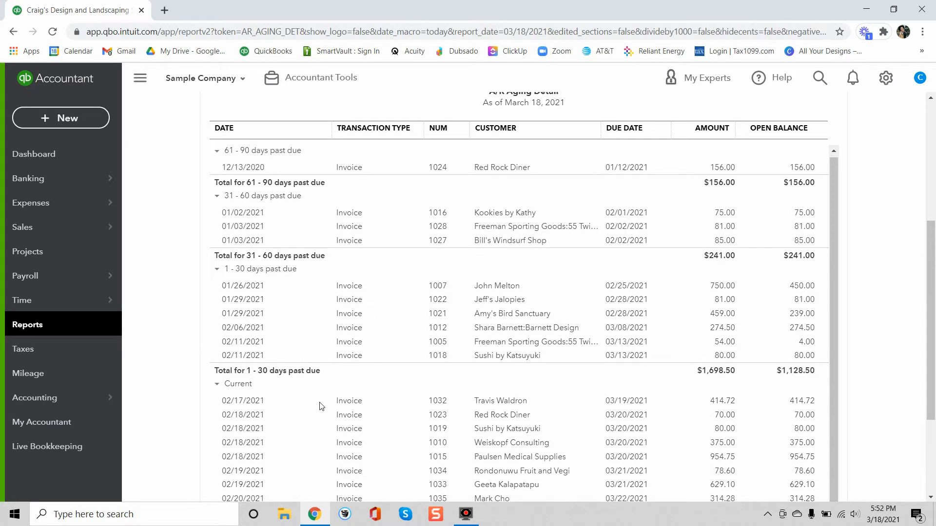
scroll(down, 3)
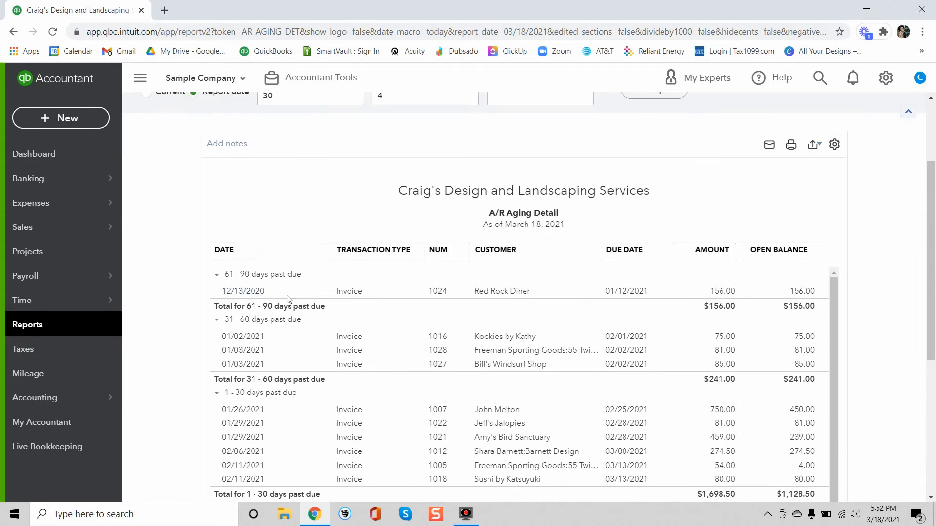
mouse_move(626, 291)
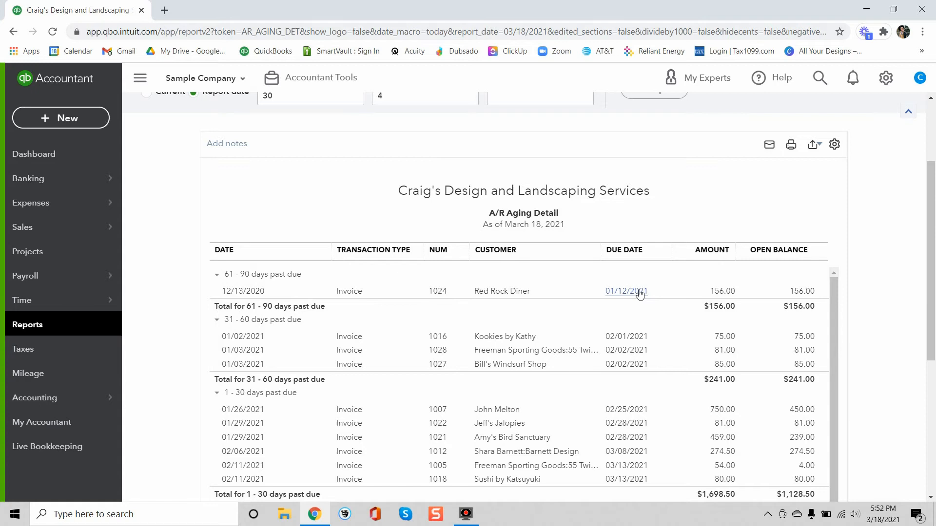
mouse_move(594, 301)
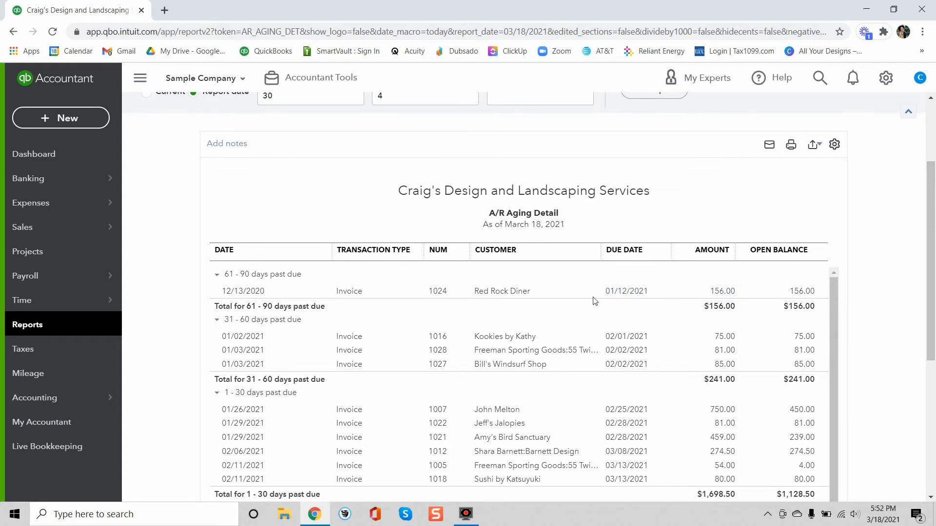
mouse_move(438, 290)
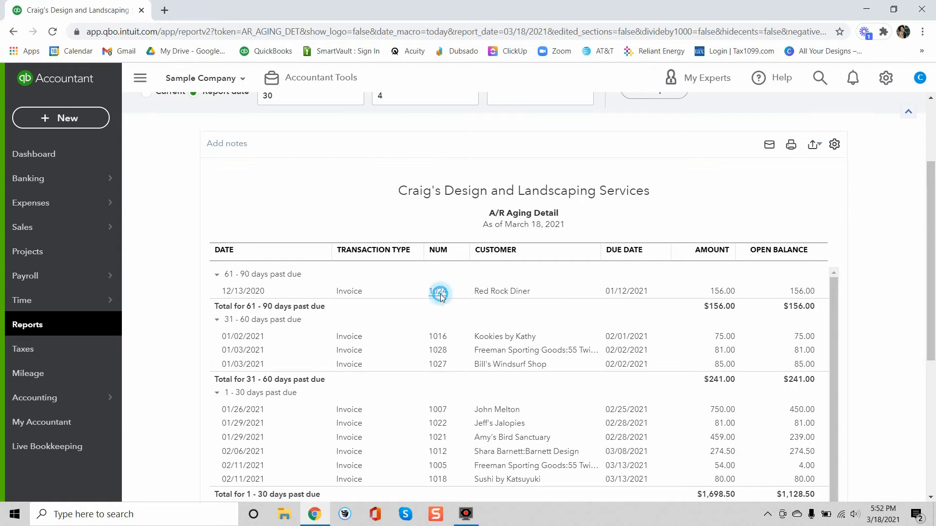
click(438, 291)
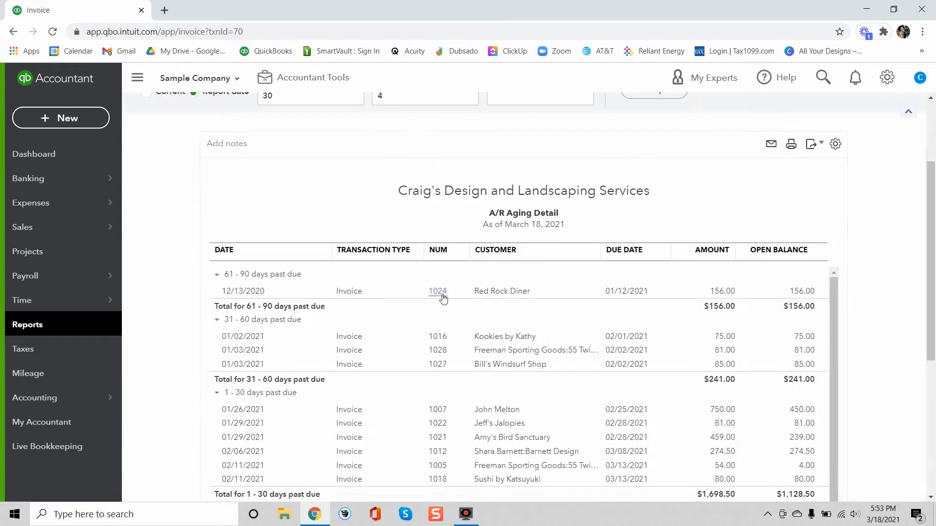
View invoice 1024's Terms choices (Net 10/15/30/60), then go back to the A/R Aging Detail
click(437, 291)
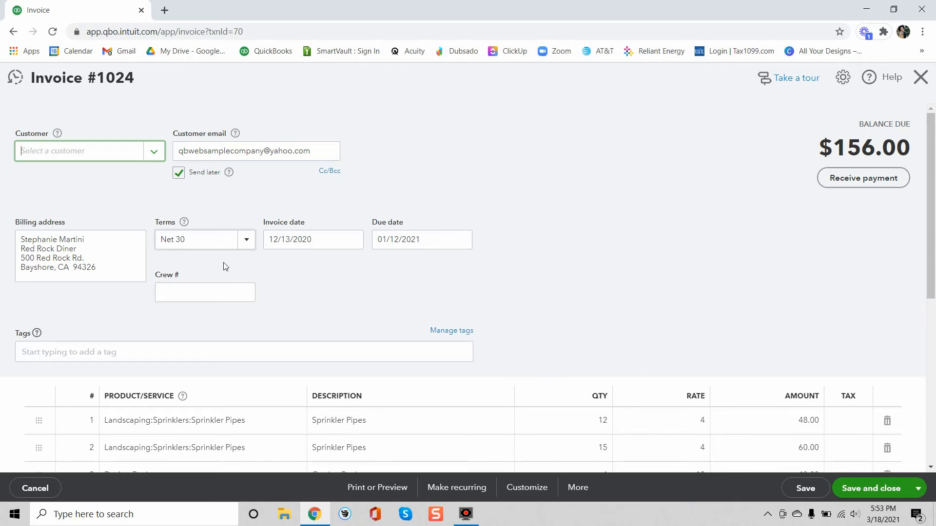
mouse_move(239, 264)
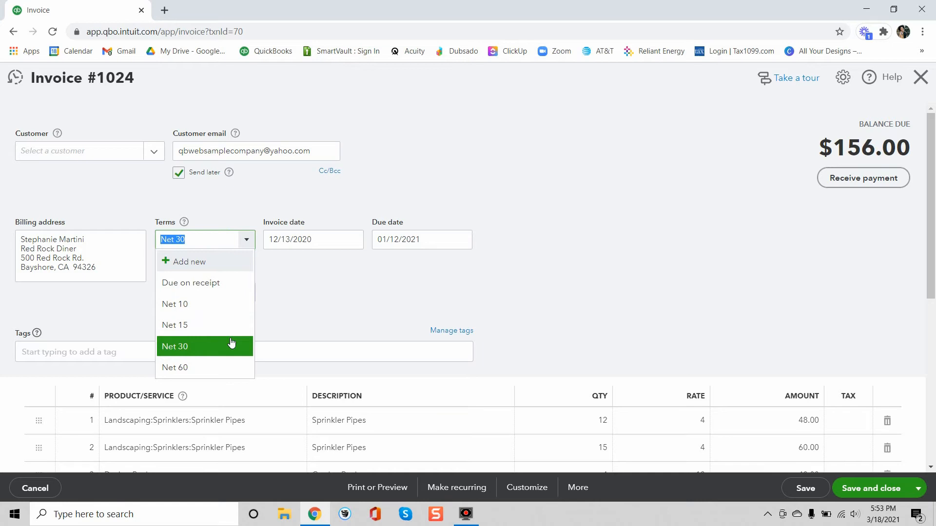
mouse_move(231, 307)
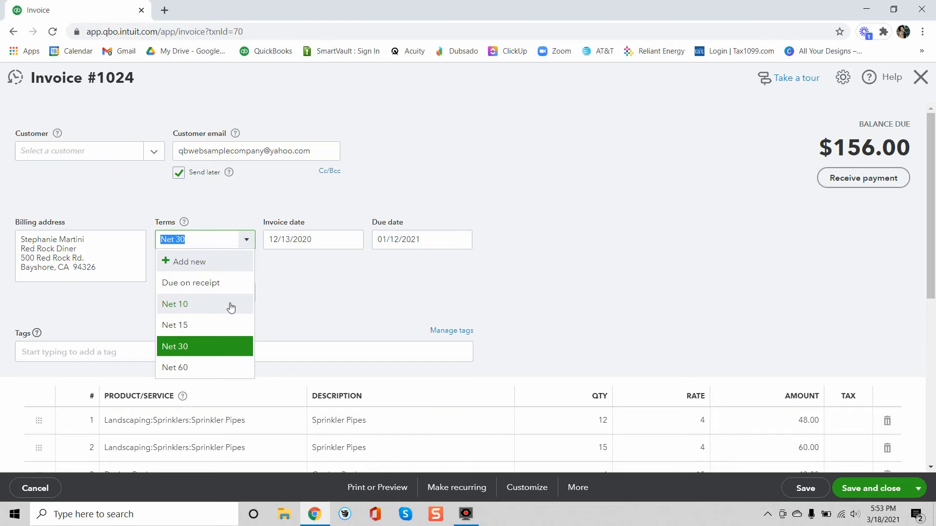
mouse_move(226, 331)
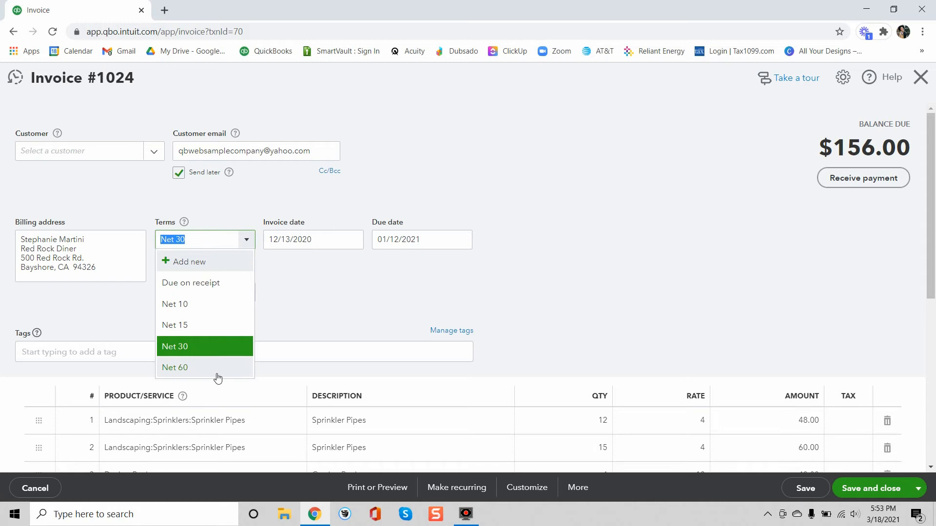
click(190, 261)
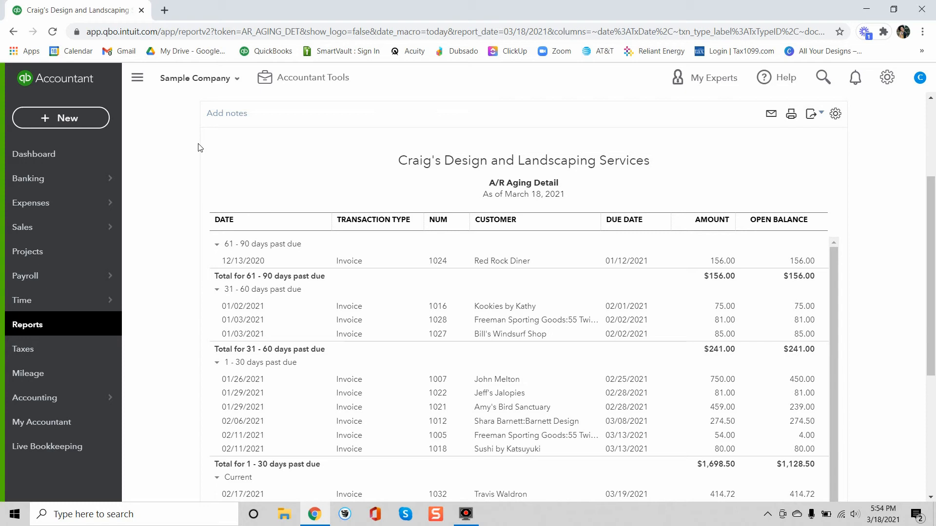
mouse_move(63, 227)
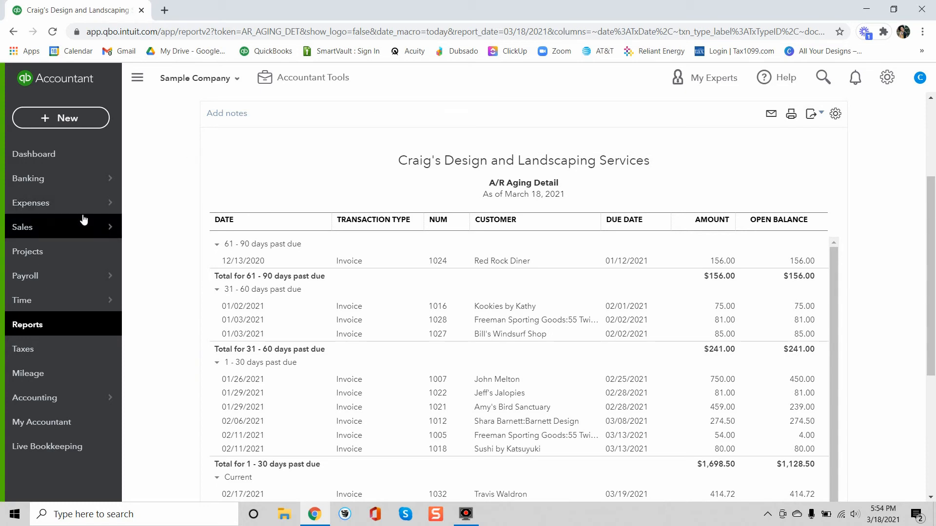
Go to the Sales invoices list, dismiss the filter tip, and expand actions for overdue invoice 1012
click(23, 227)
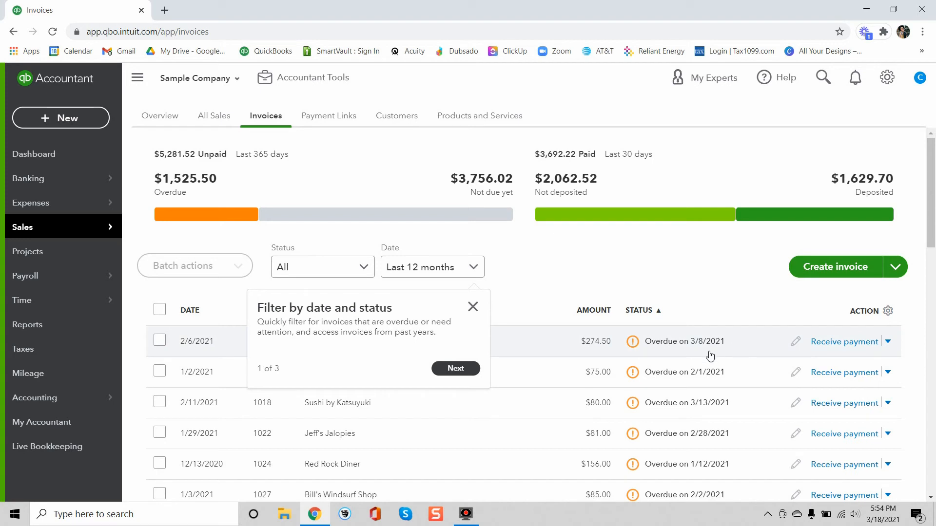
mouse_move(686, 346)
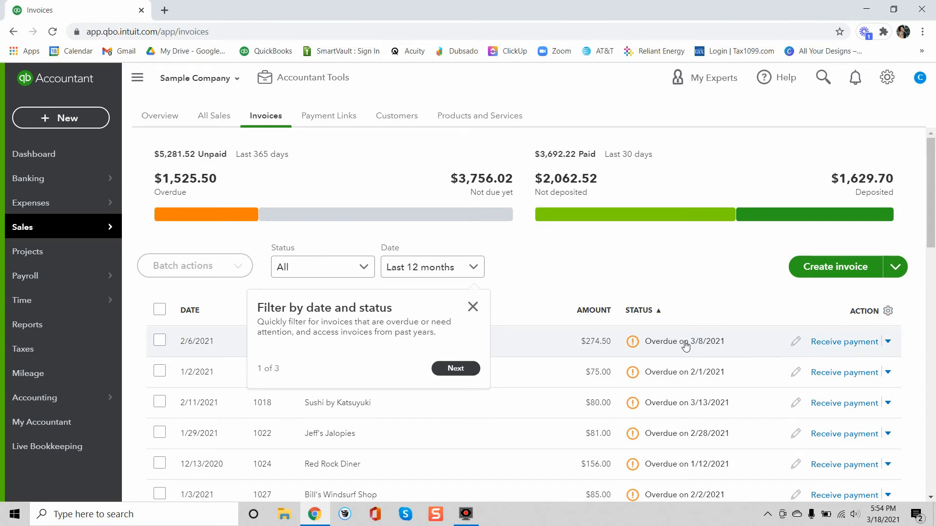
click(472, 307)
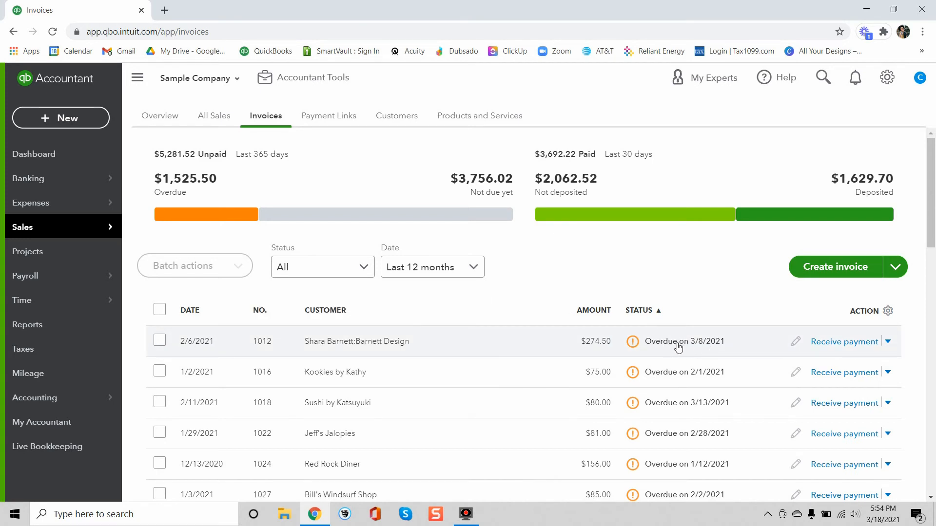
click(889, 341)
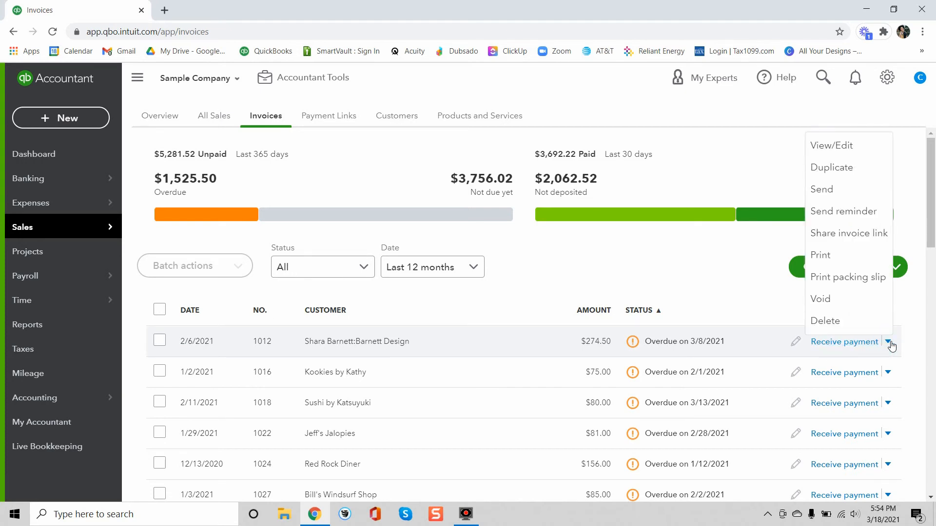
mouse_move(845, 211)
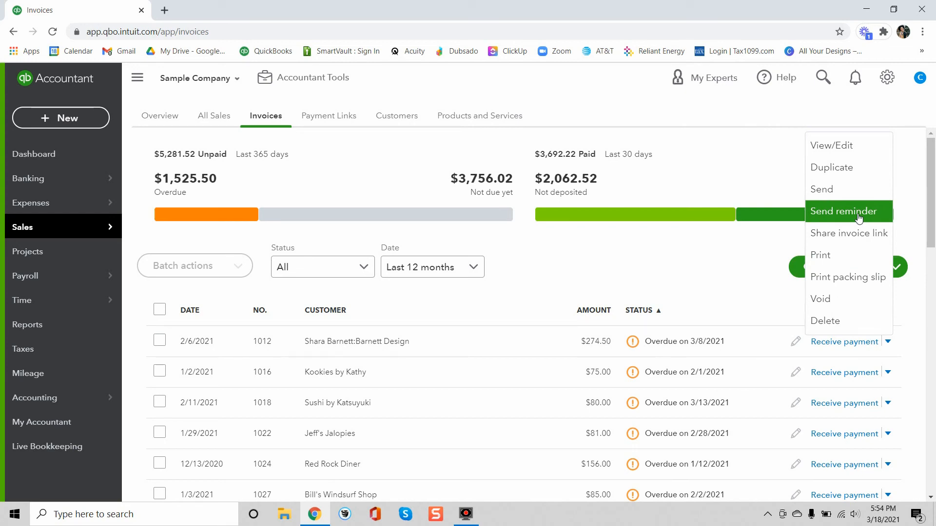
Choose Send reminder for invoice 1012 and highlight the default reminder paragraph in the email body
click(844, 210)
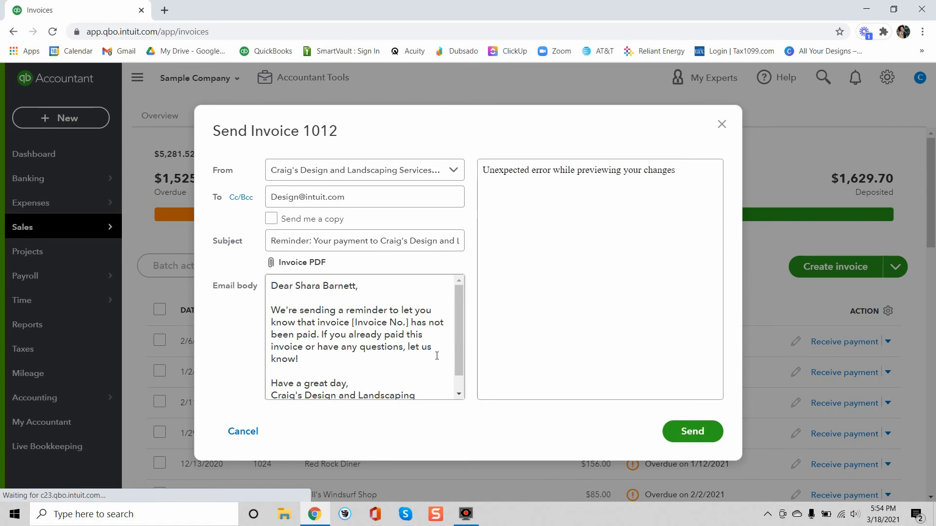
mouse_move(371, 365)
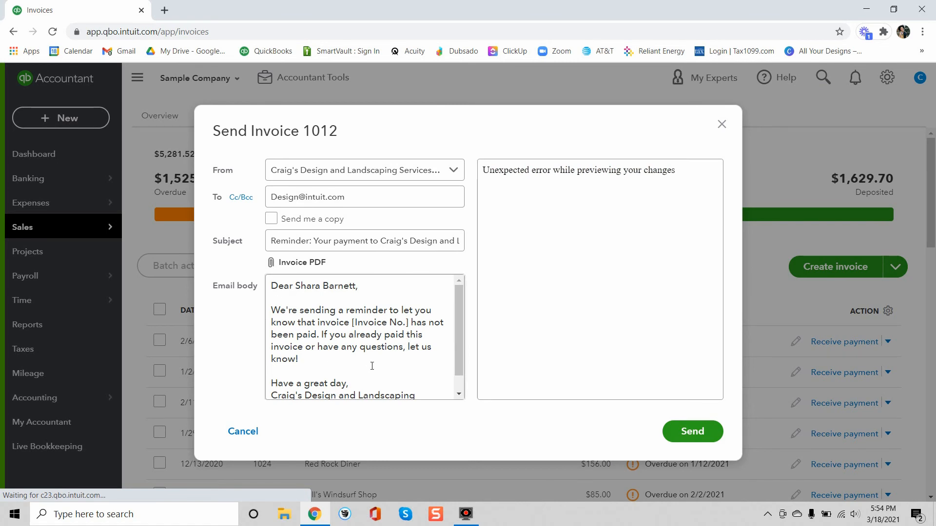
drag(271, 323, 299, 358)
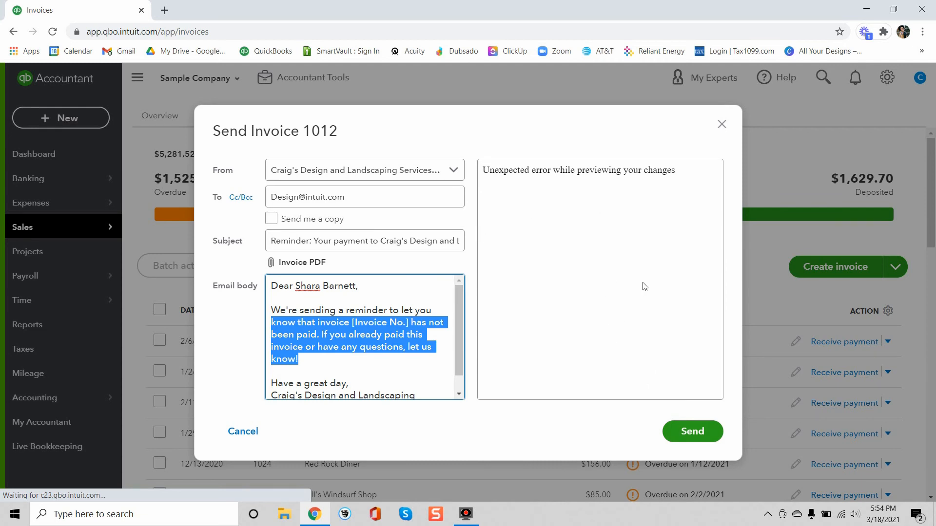
mouse_move(756, 213)
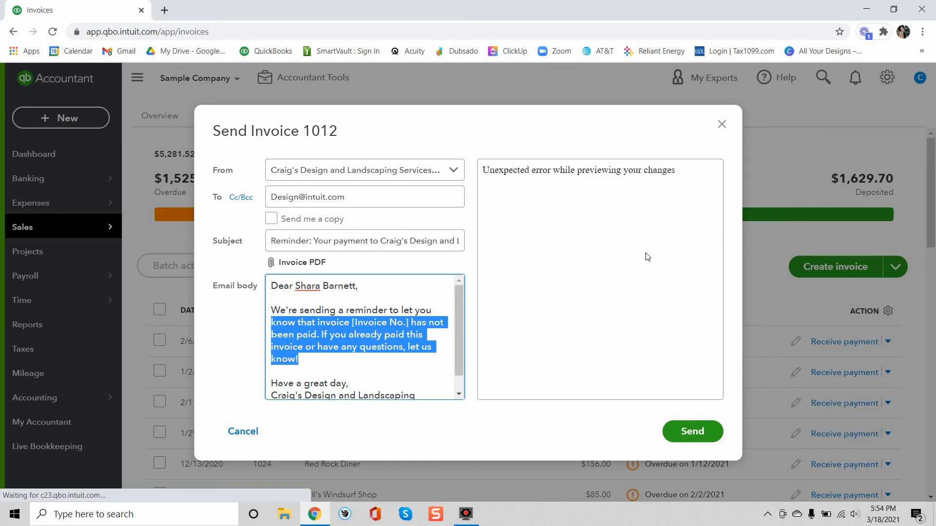
mouse_move(620, 328)
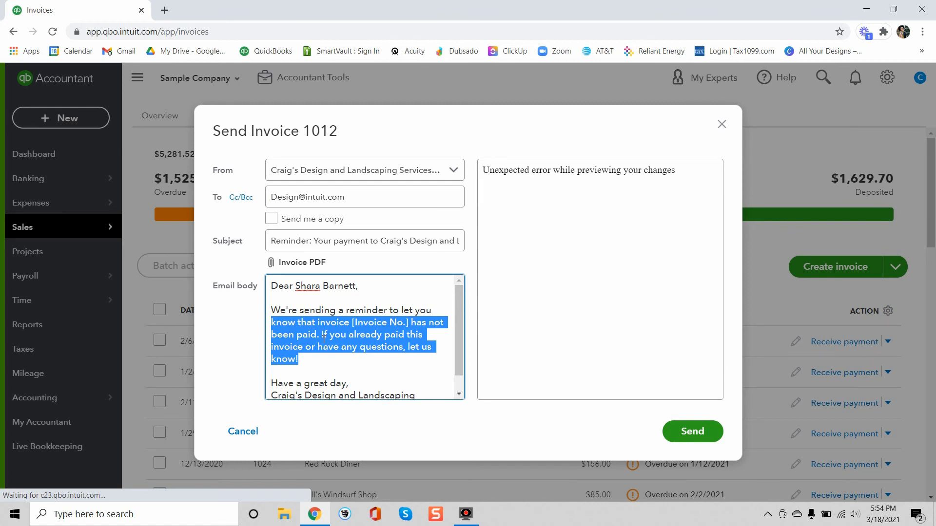
mouse_move(674, 241)
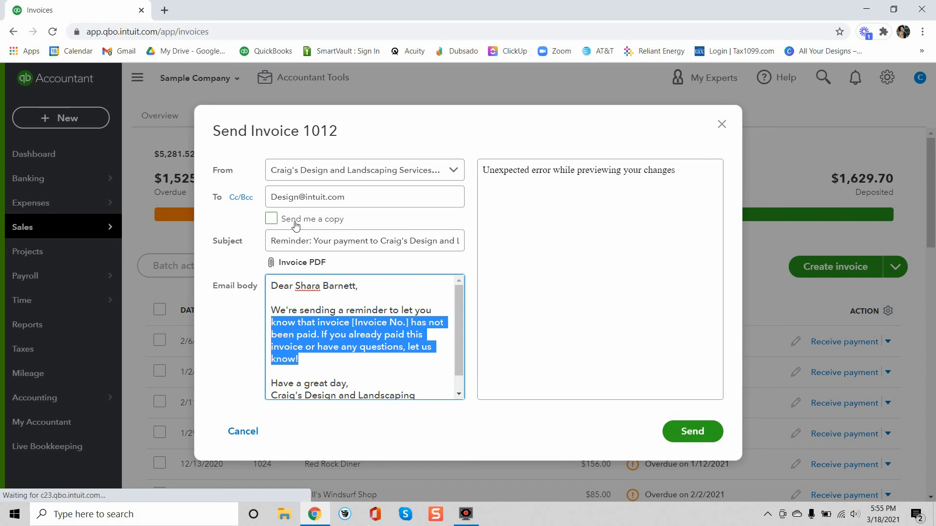
mouse_move(323, 228)
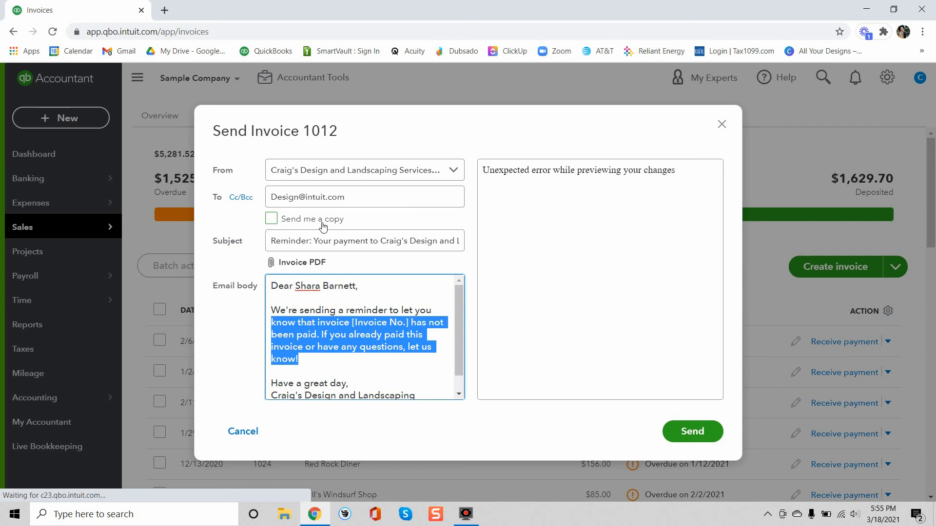
mouse_move(323, 228)
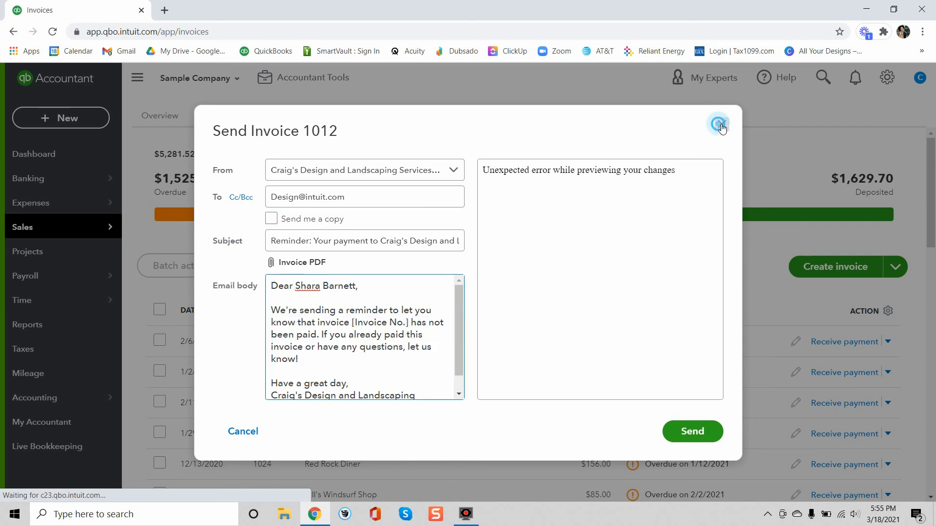
Close the Send Invoice 1012 reminder dialog without sending
click(720, 124)
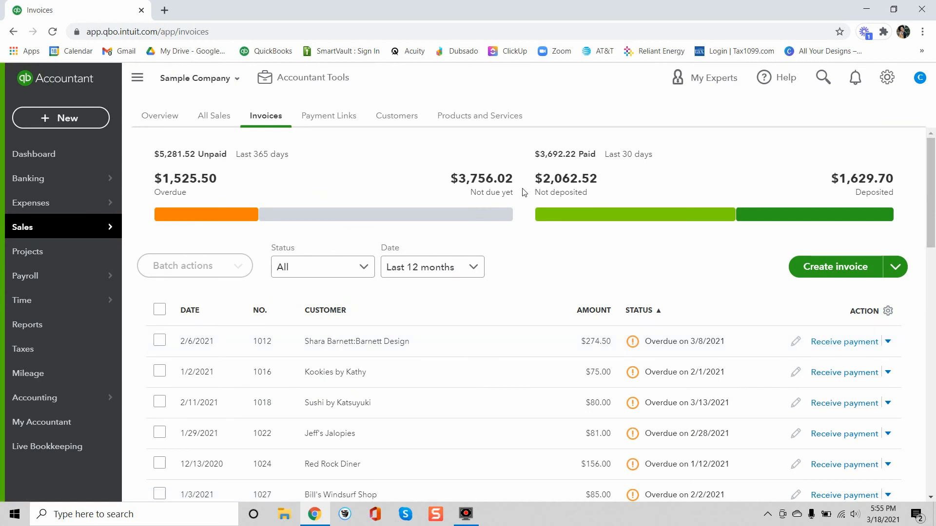
mouse_move(584, 282)
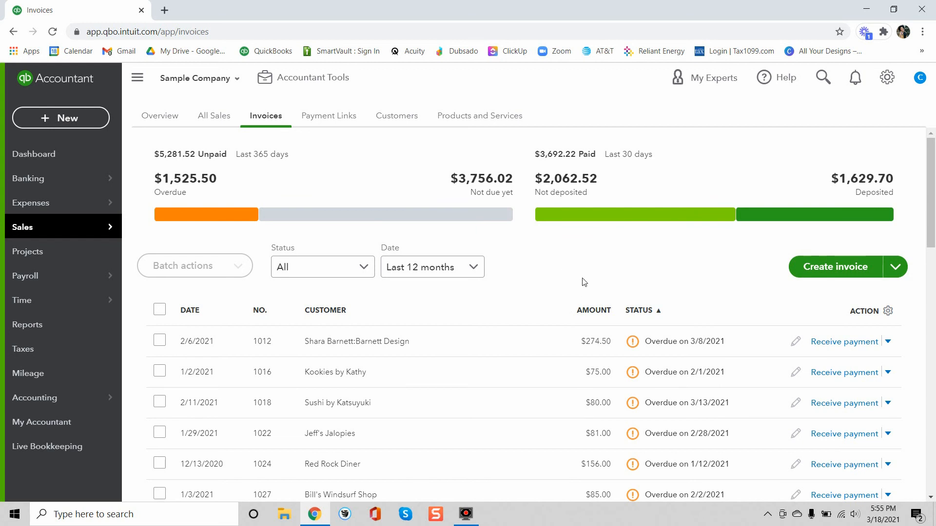
mouse_move(594, 267)
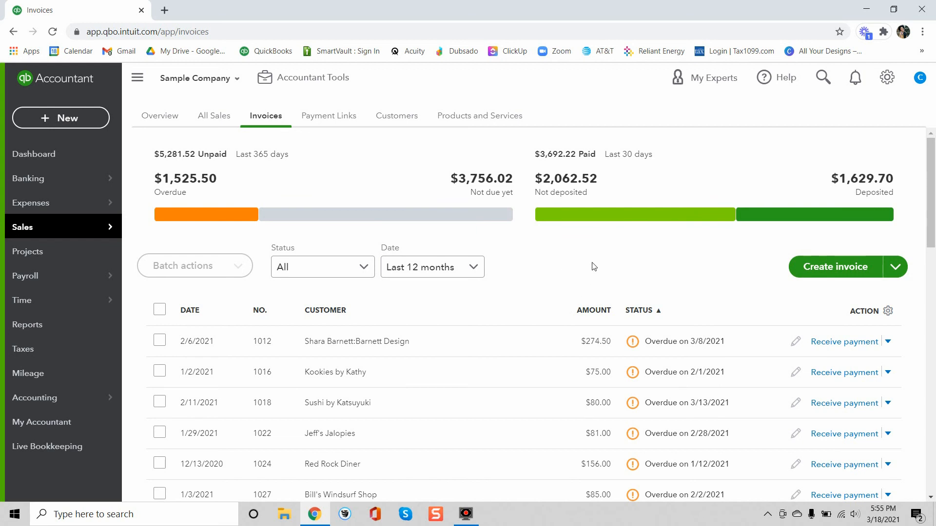